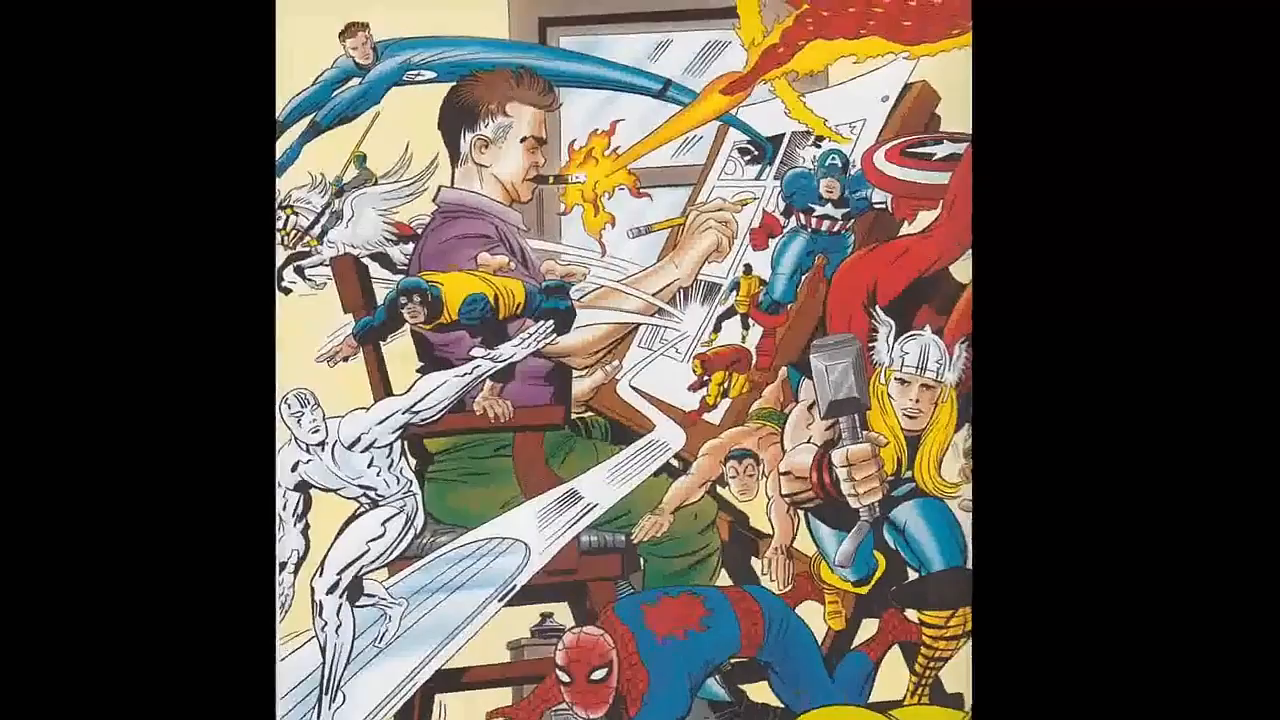
- Bring up the File menu commands in the empty Clip Studio Paint workspace
click(16, 30)
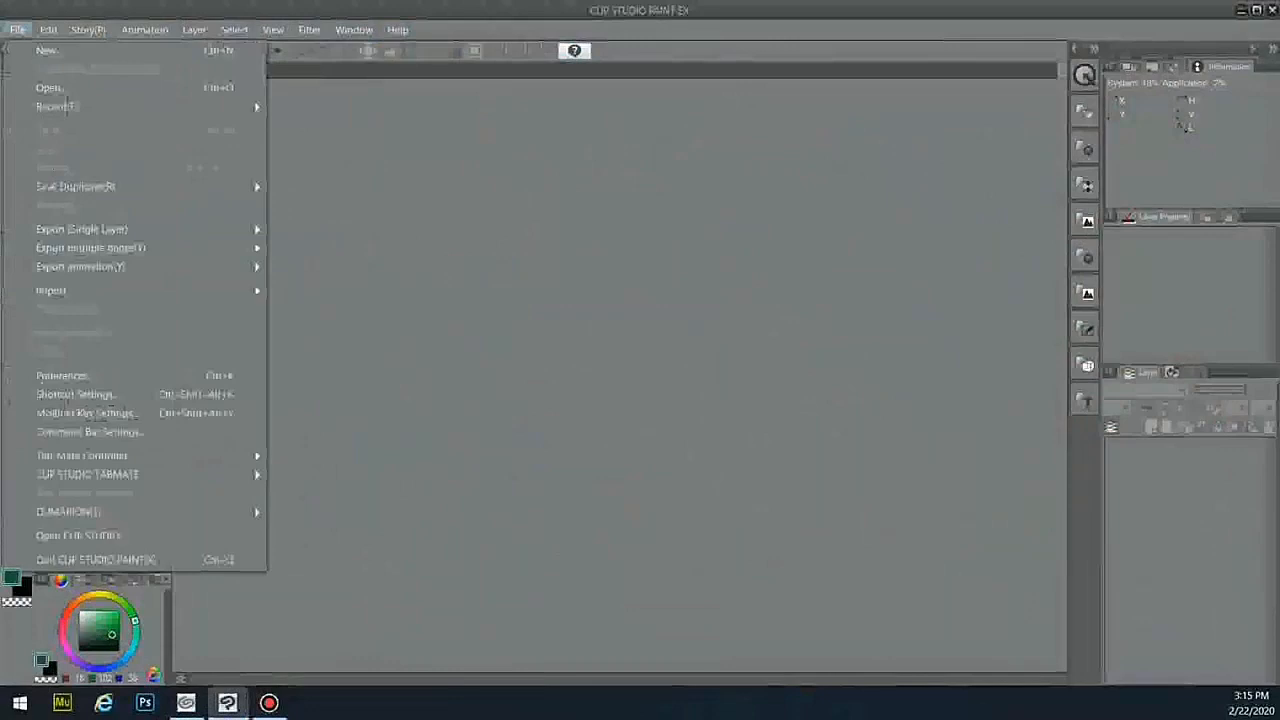
- Import the IK_Thor pencil drawing from the Digital Inking folder onto a new comic page
click(46, 50)
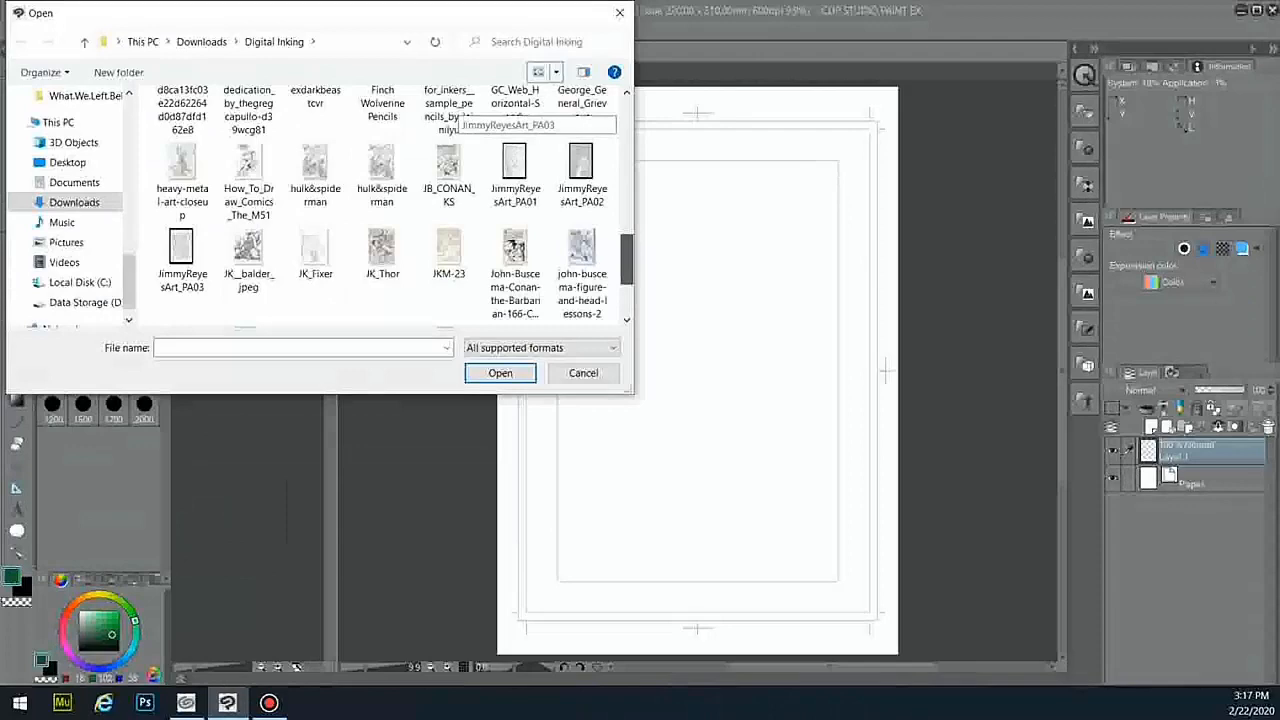
click(500, 372)
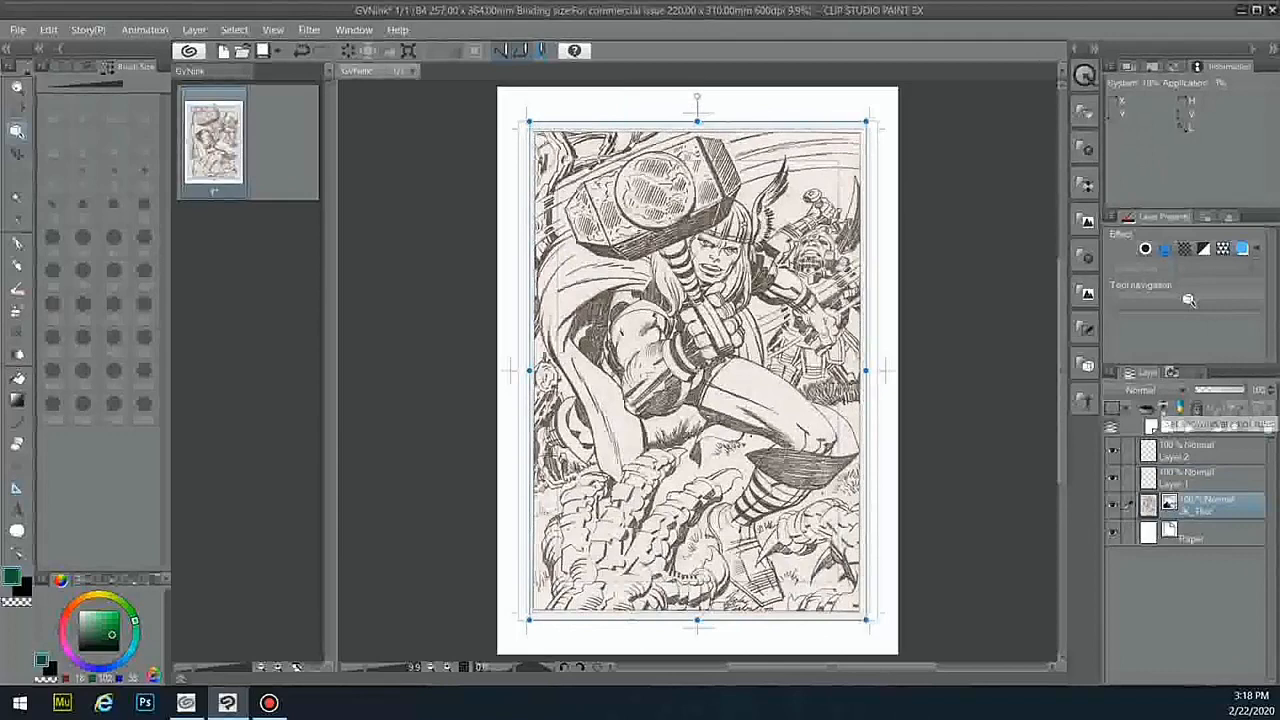
- Enable blue Layer Color on the pencil layer so the Thor sketch reads light blue
click(1122, 288)
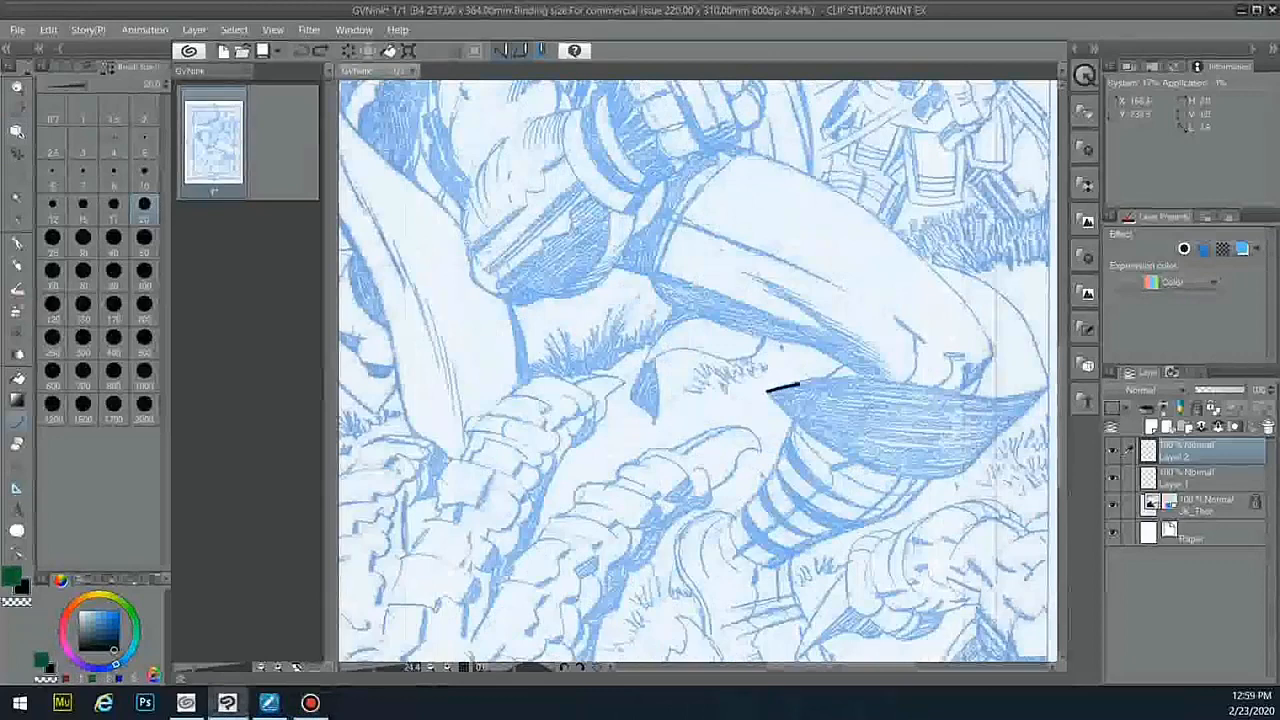
- Ink the fur edge, the fur shape outline and the striped boot contour in black
drag(764, 388, 1044, 388)
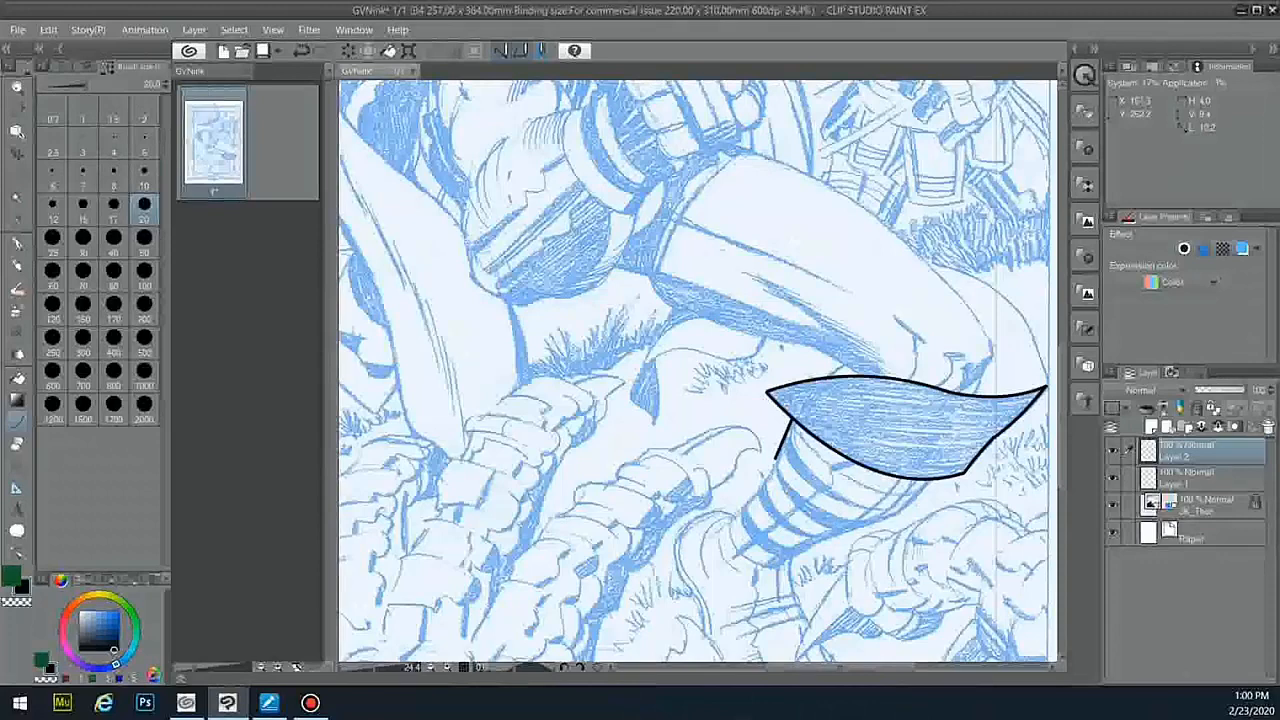
drag(790, 424, 784, 564)
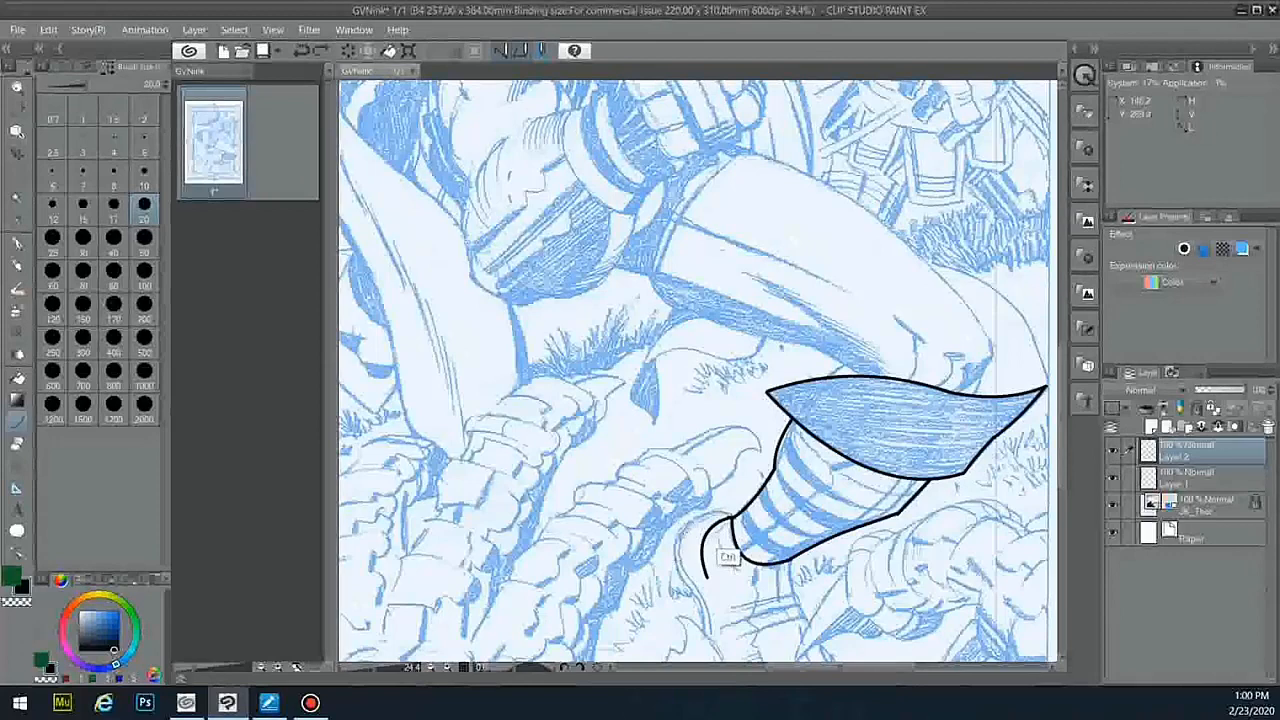
drag(720, 560, 690, 550)
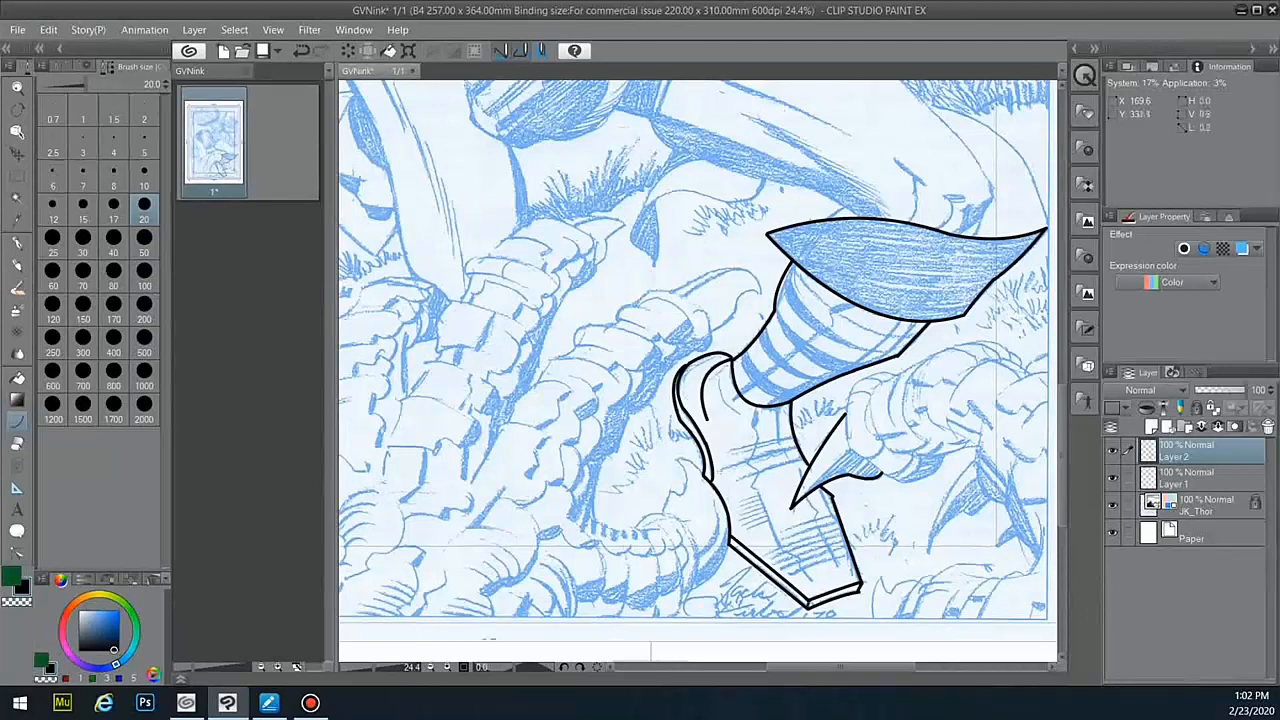
- Ink curved black lines across each stripe band of the lower leg
drag(790, 264, 910, 330)
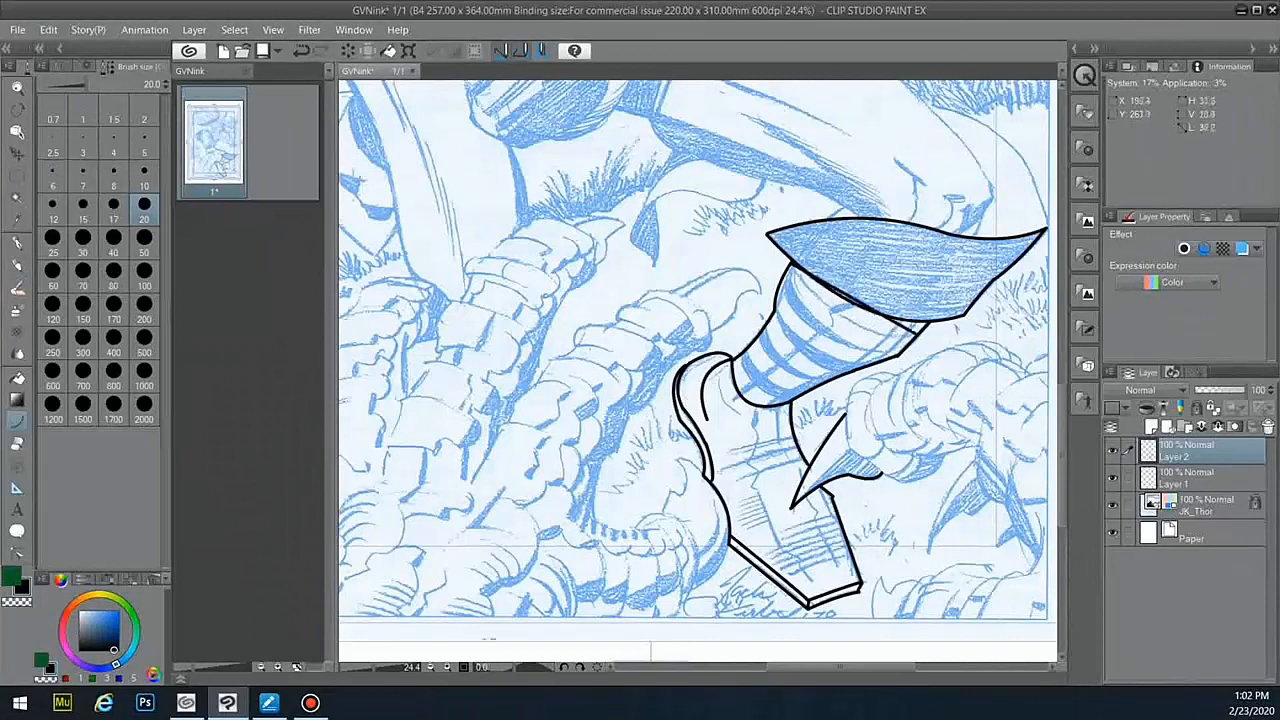
drag(800, 280, 904, 340)
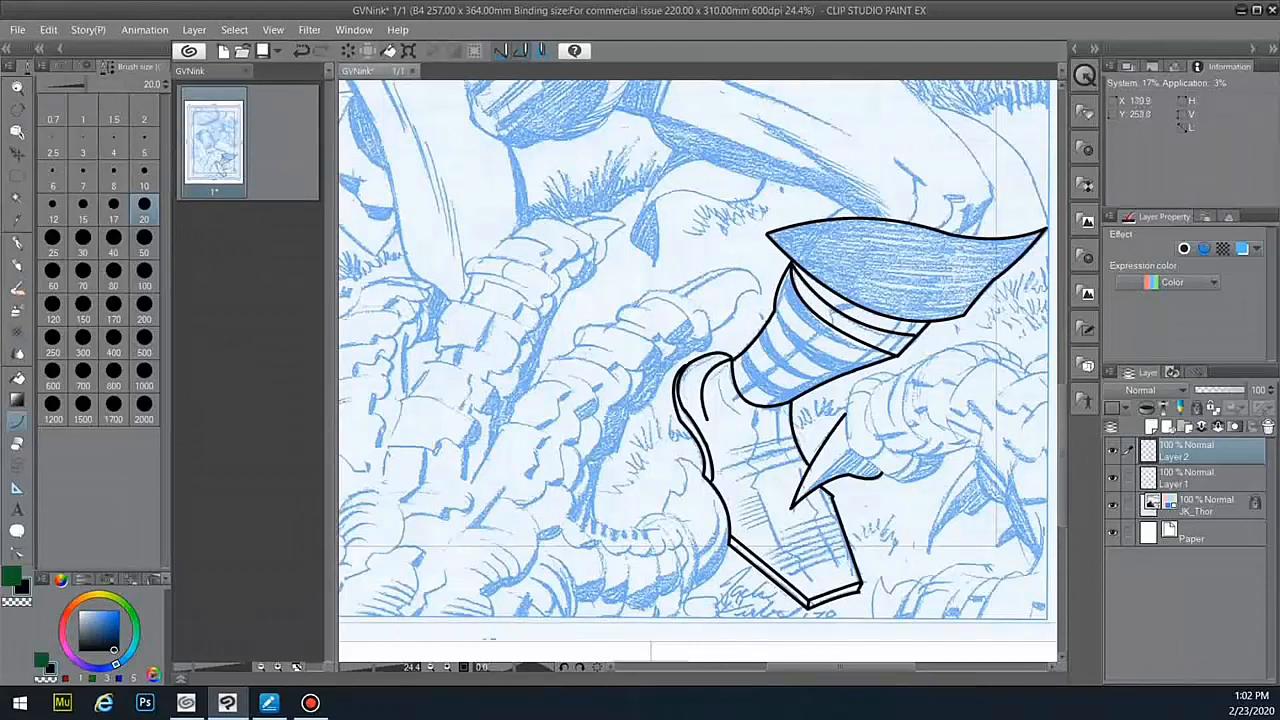
drag(790, 290, 900, 360)
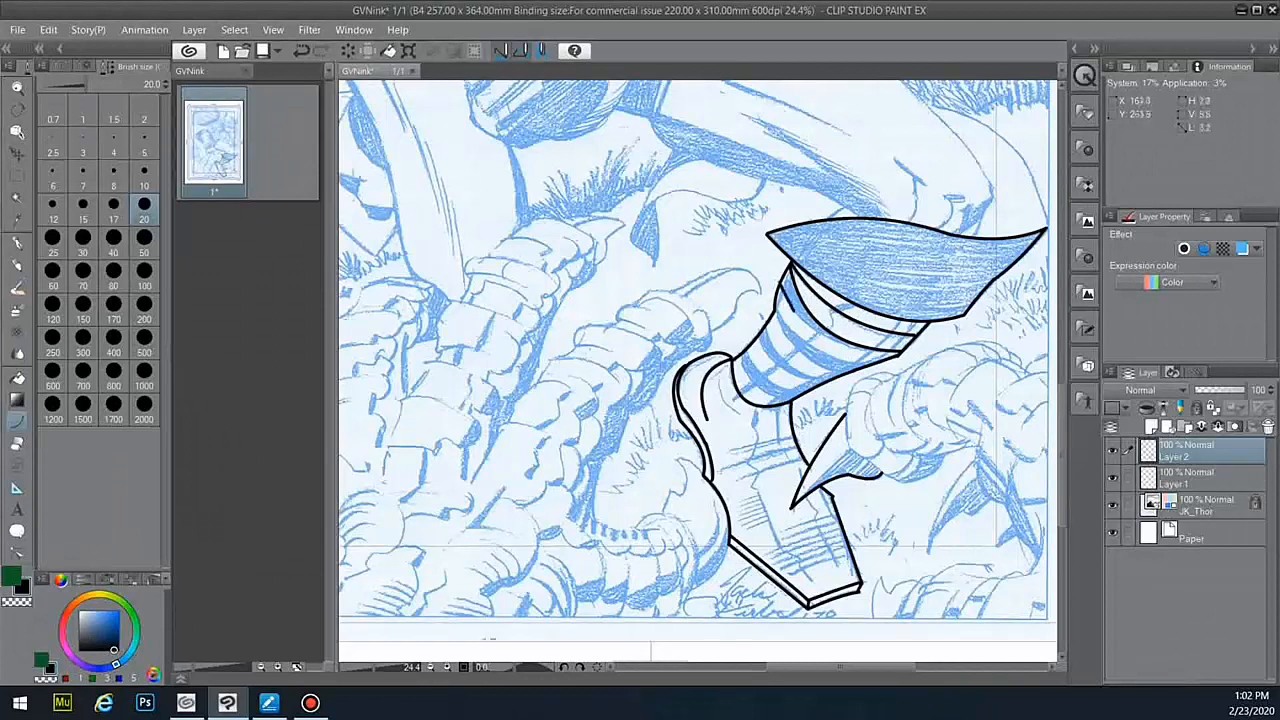
drag(790, 300, 880, 360)
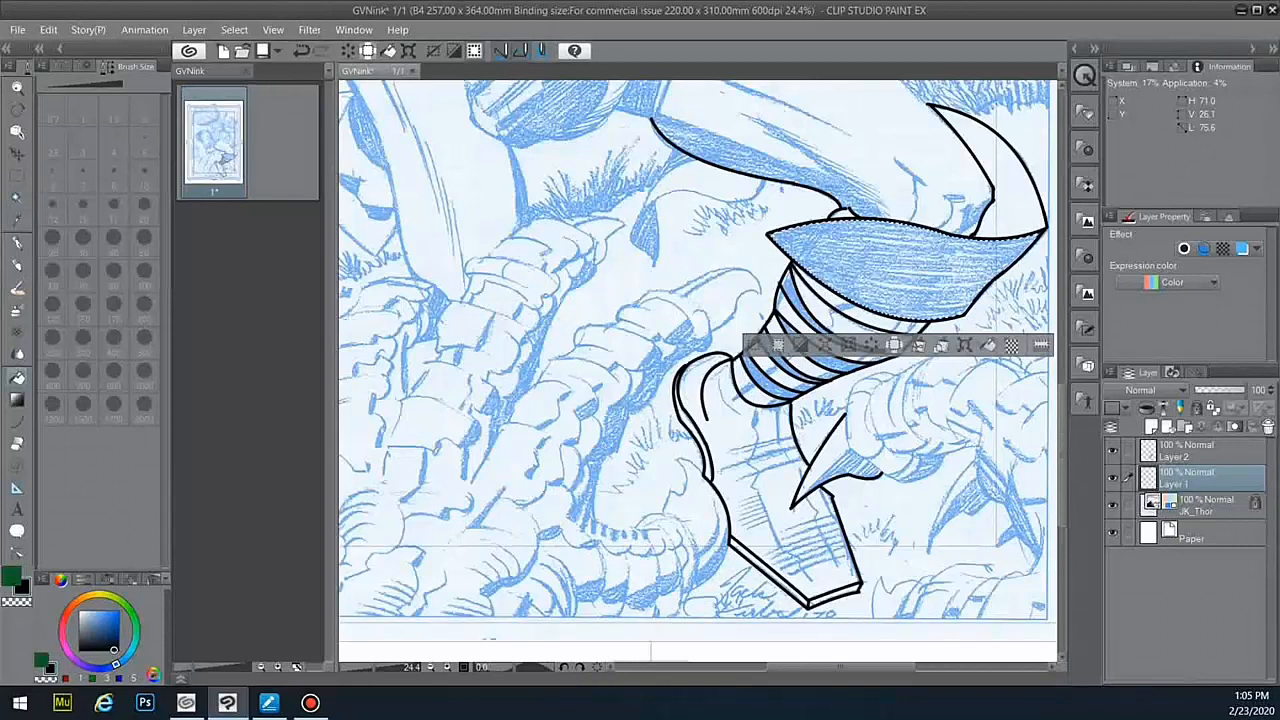
- Fill the leg cuff black, the top bands yellow and the stripes black and white
click(880, 260)
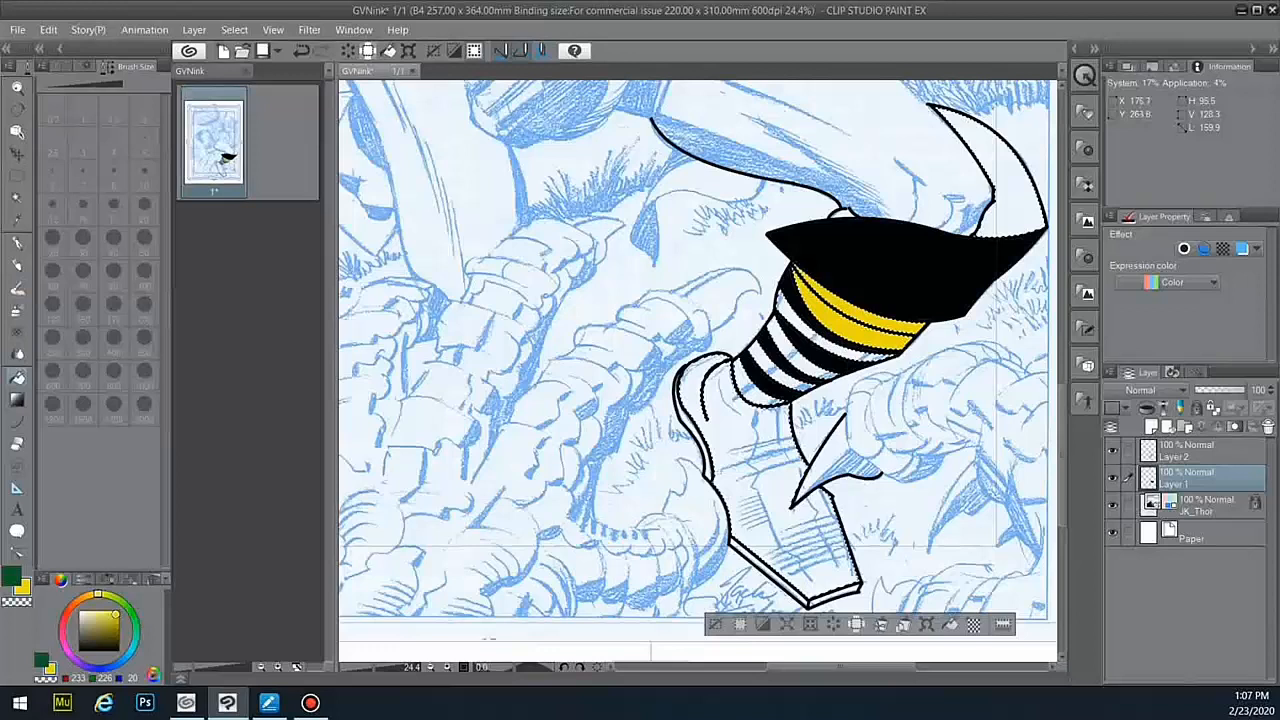
click(760, 480)
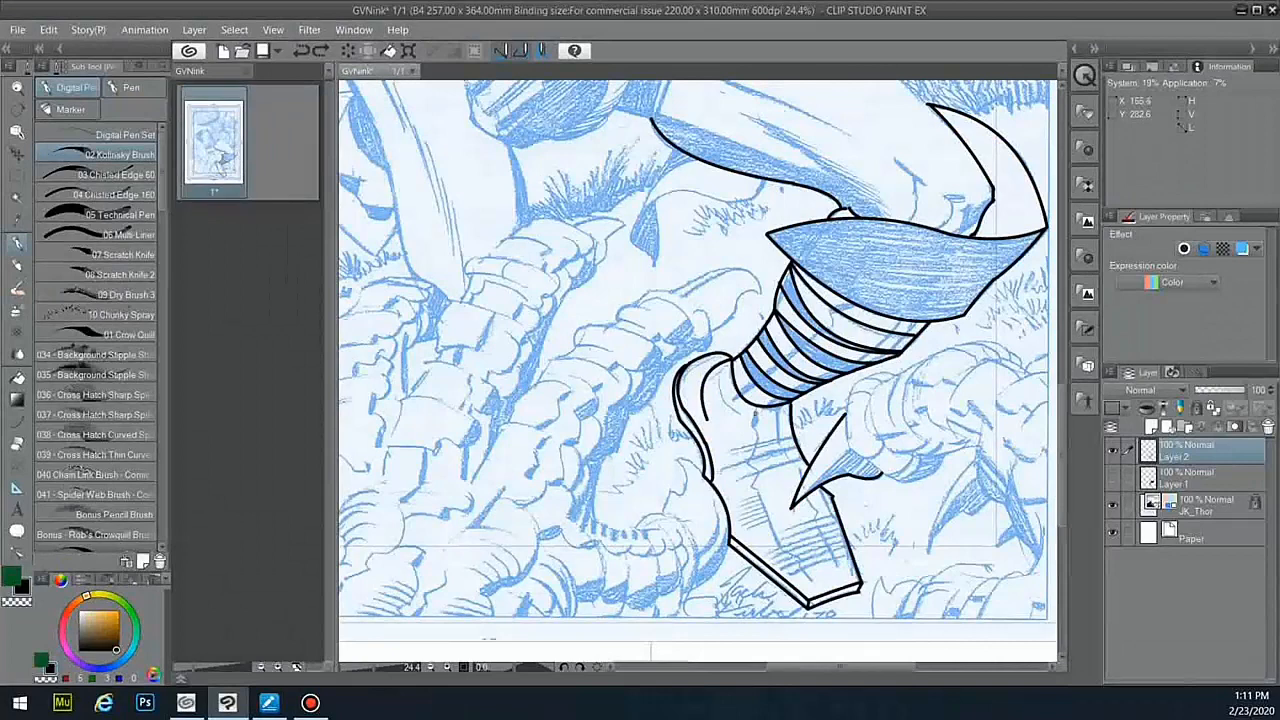
- Trace the boot and leg stripes with thick black G-pen ink lines
drag(760, 420, 784, 544)
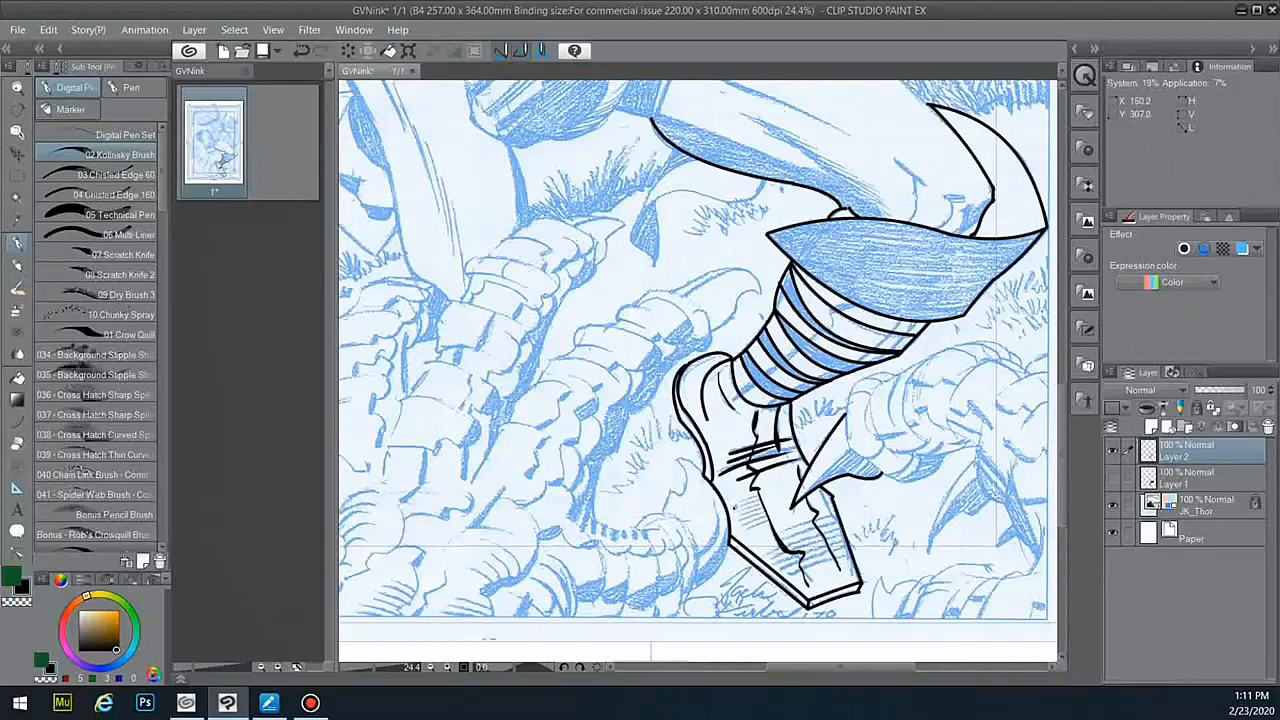
drag(744, 504, 810, 550)
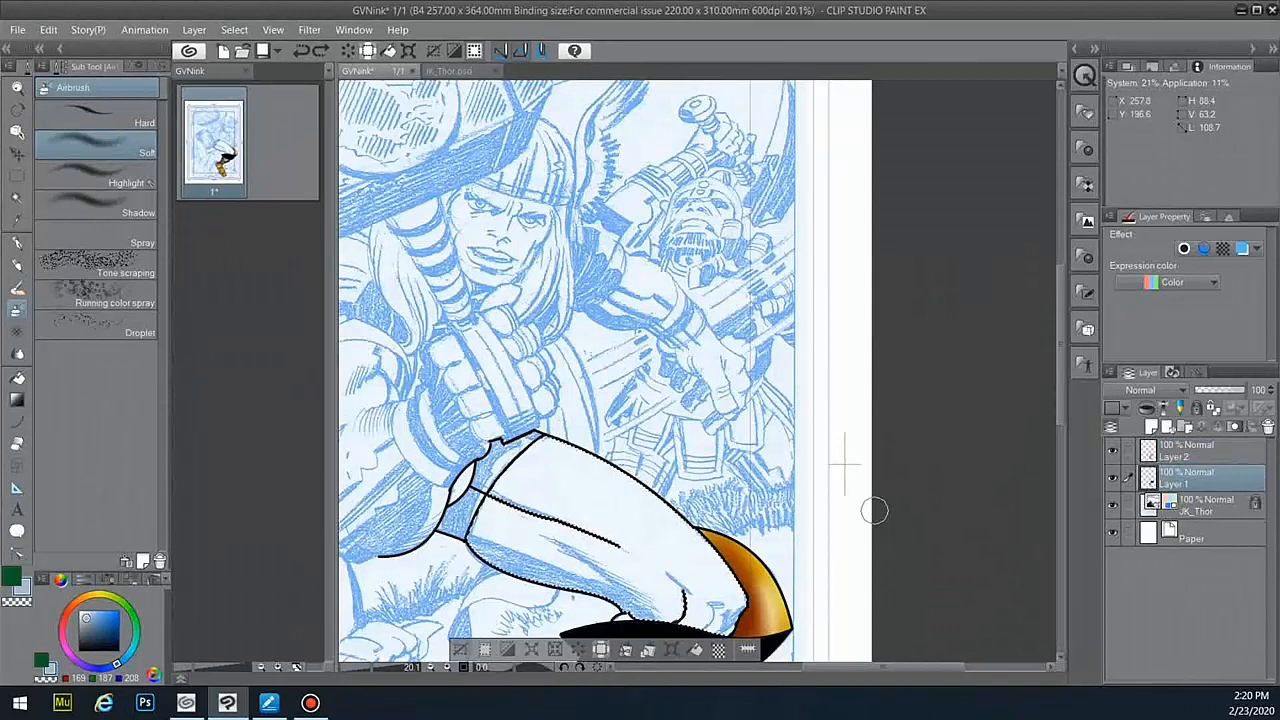
- Airbrush orange-to-brown shading onto the boot on the colour layer
click(600, 520)
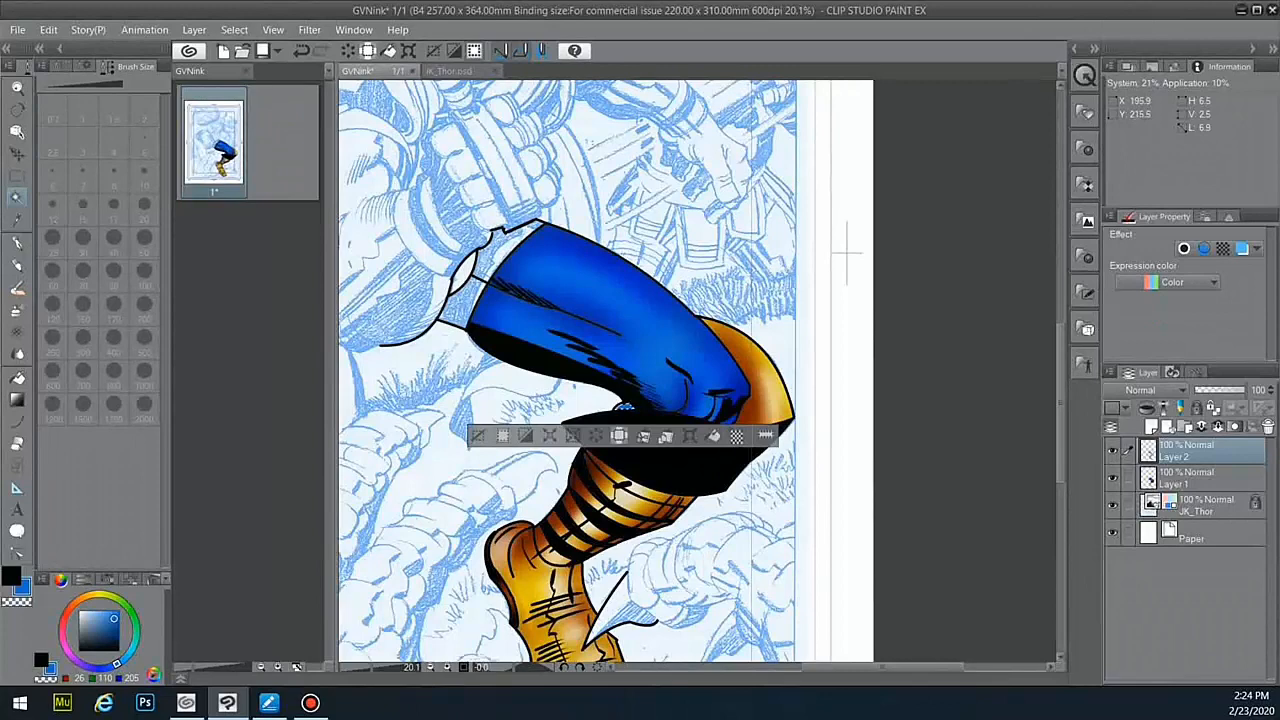
- Paint black shadow shapes on the blue trousers and stripes on the orange boot
click(48, 30)
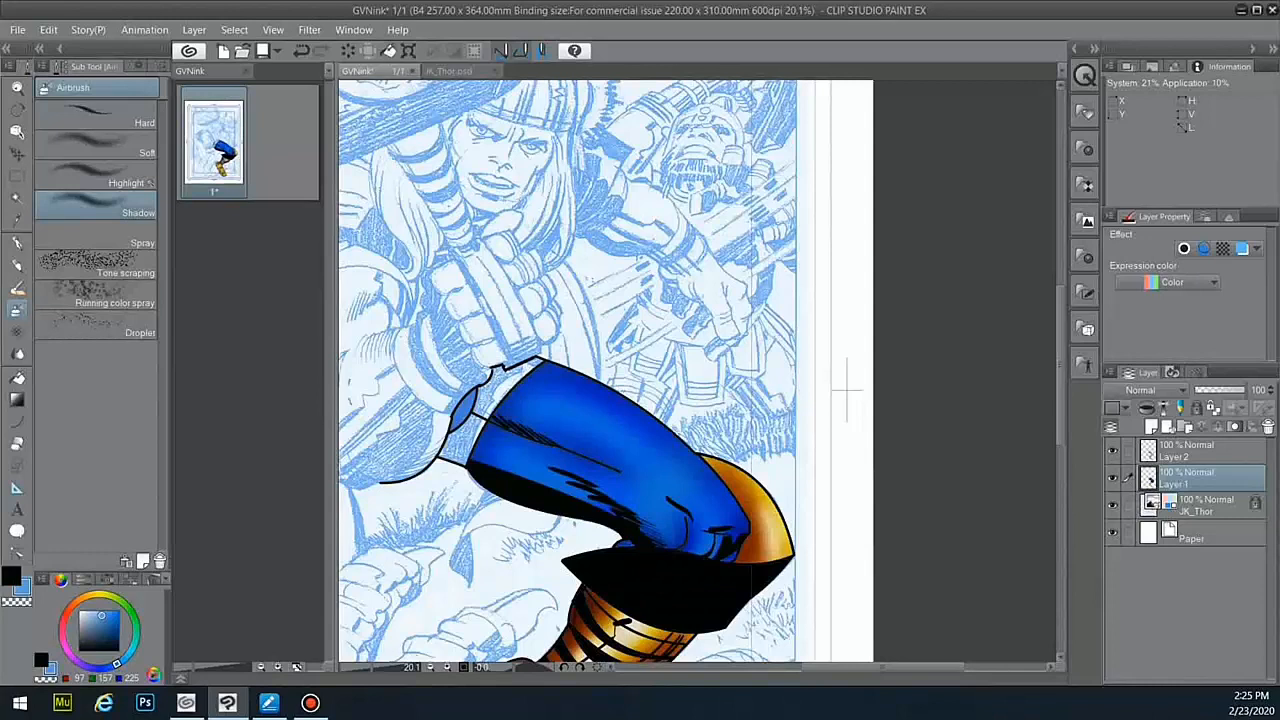
- Spray darker blue Shadow airbrush tones along the trouser folds
click(1184, 450)
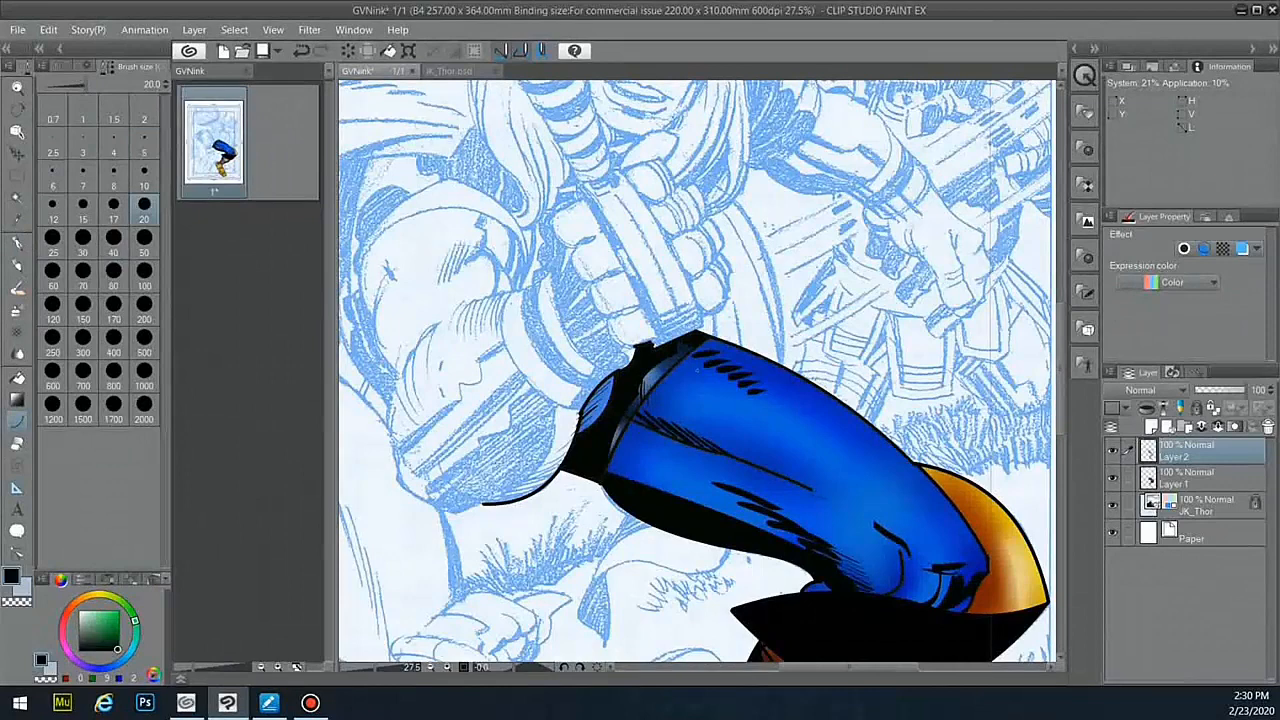
- Ink the white glove's outer contour, finger lines and fold details in black
drag(400, 380, 480, 510)
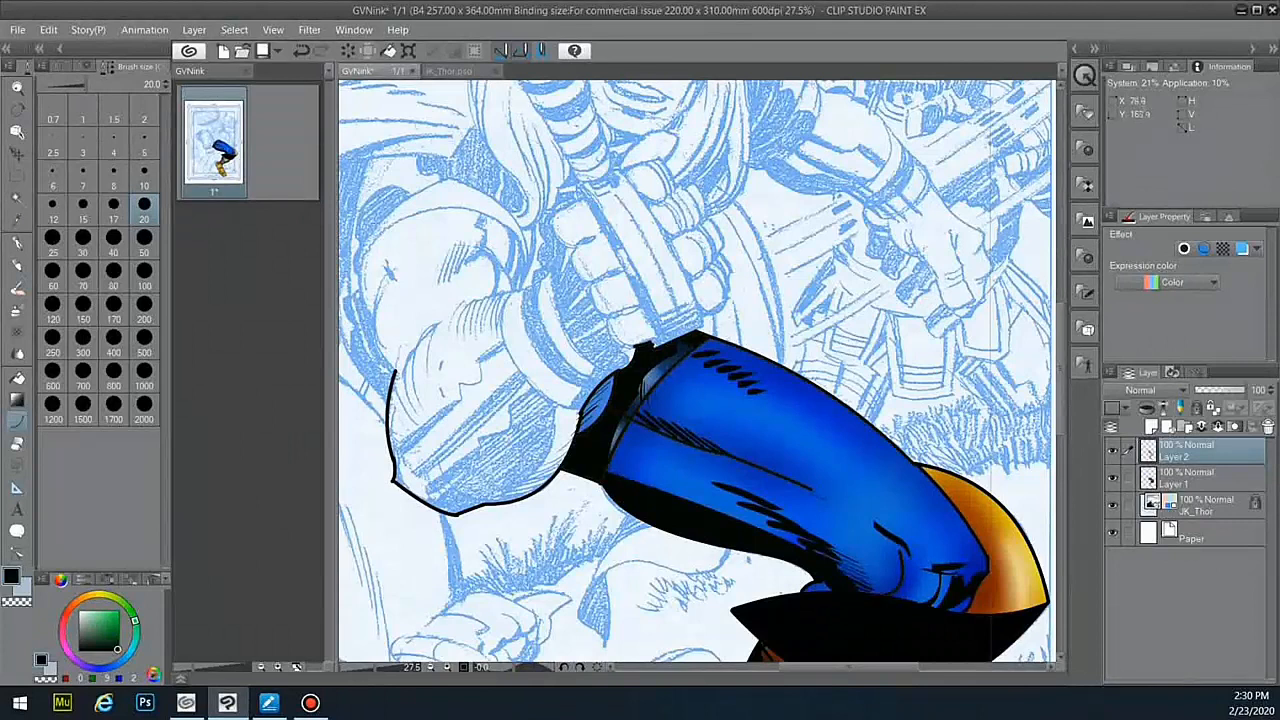
drag(390, 360, 510, 216)
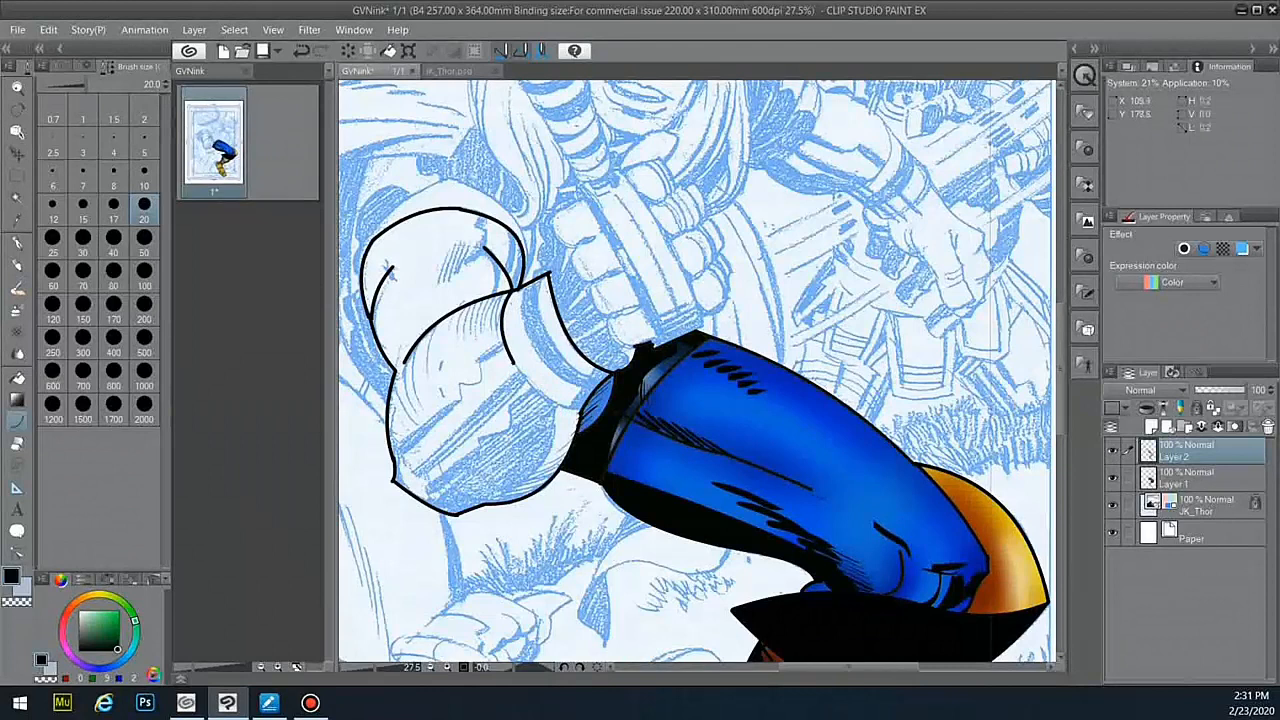
drag(540, 290, 580, 410)
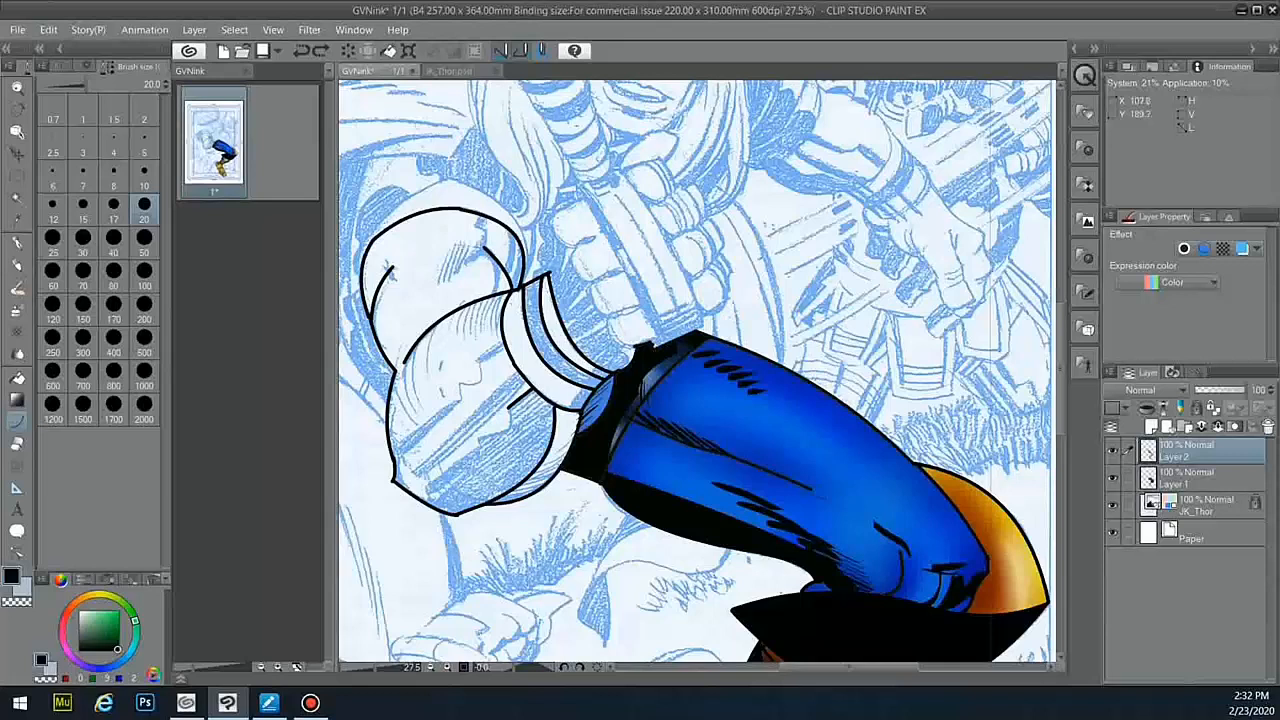
- Paint an orange-brown base colour over the white boot area
drag(420, 500, 500, 420)
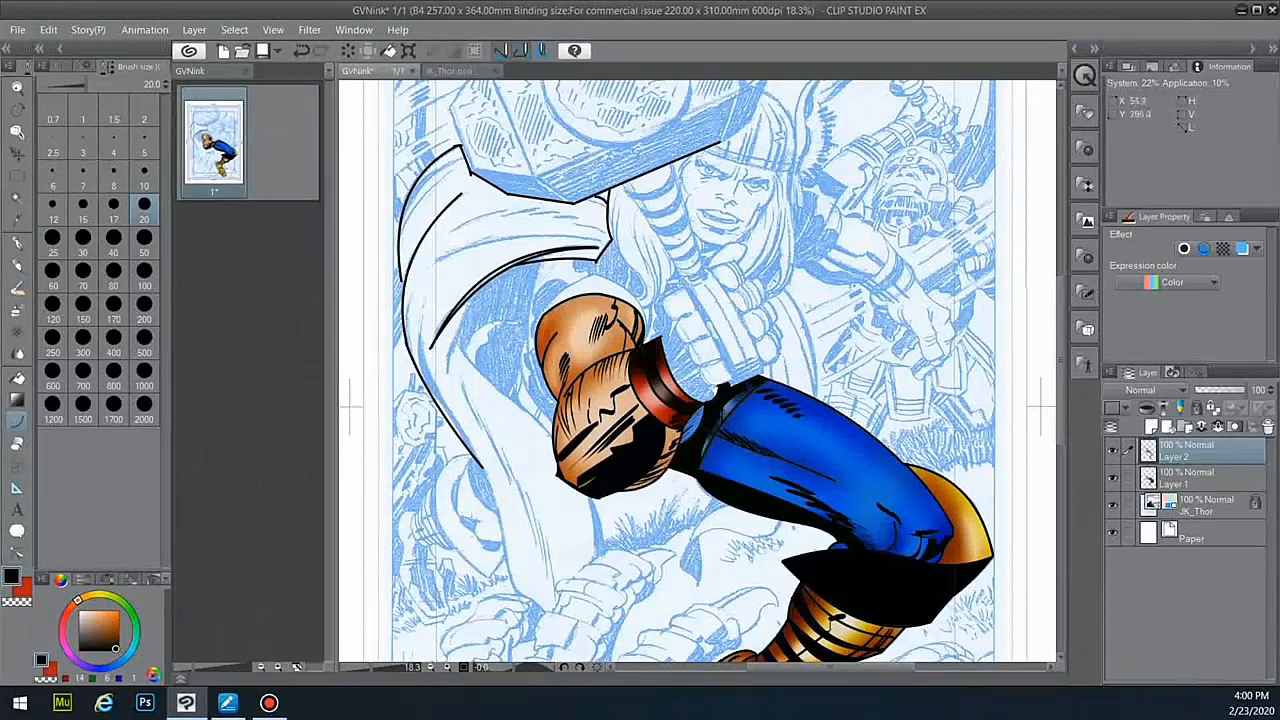
drag(430, 300, 540, 610)
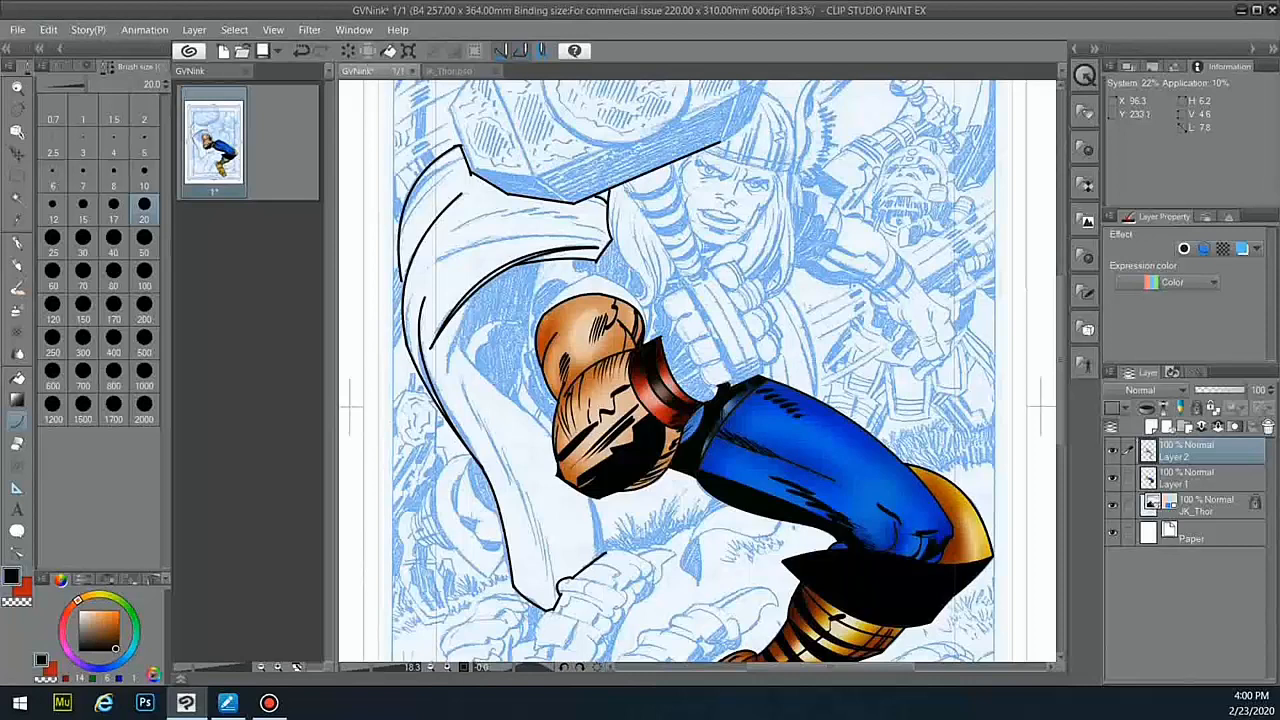
drag(470, 290, 600, 530)
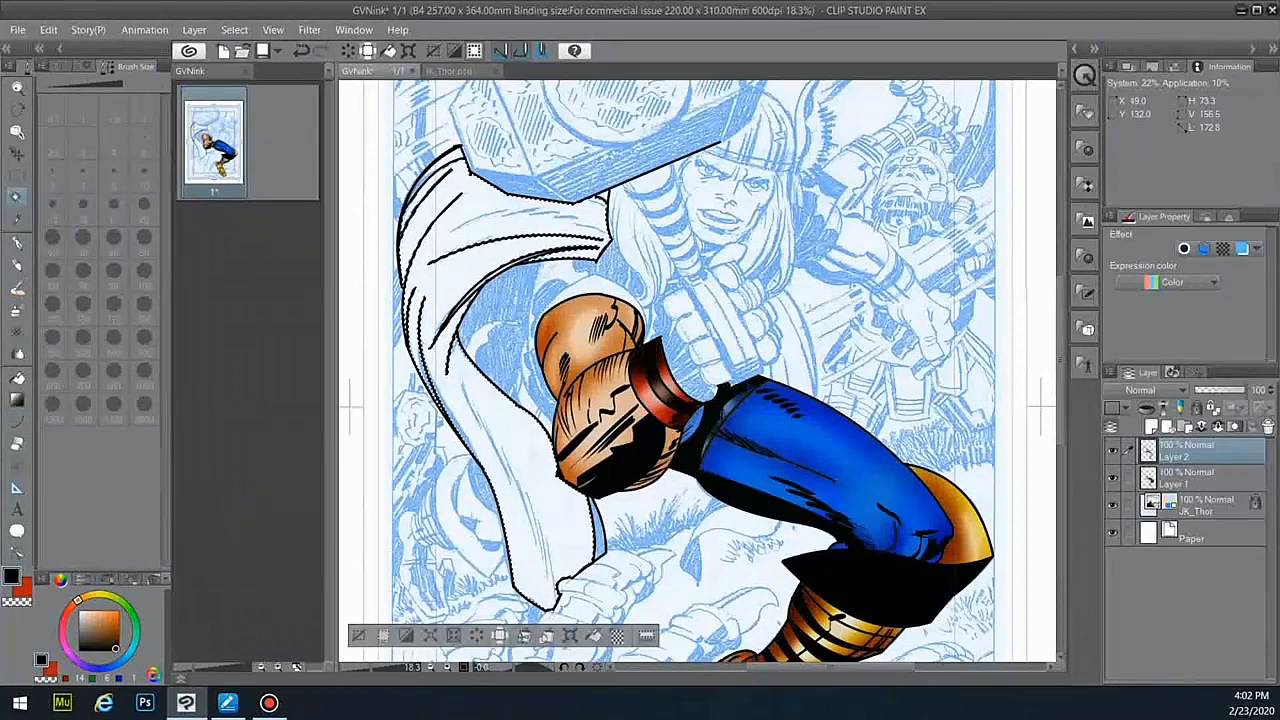
- Fill the selected cape area with flat red on the colour layer
click(490, 300)
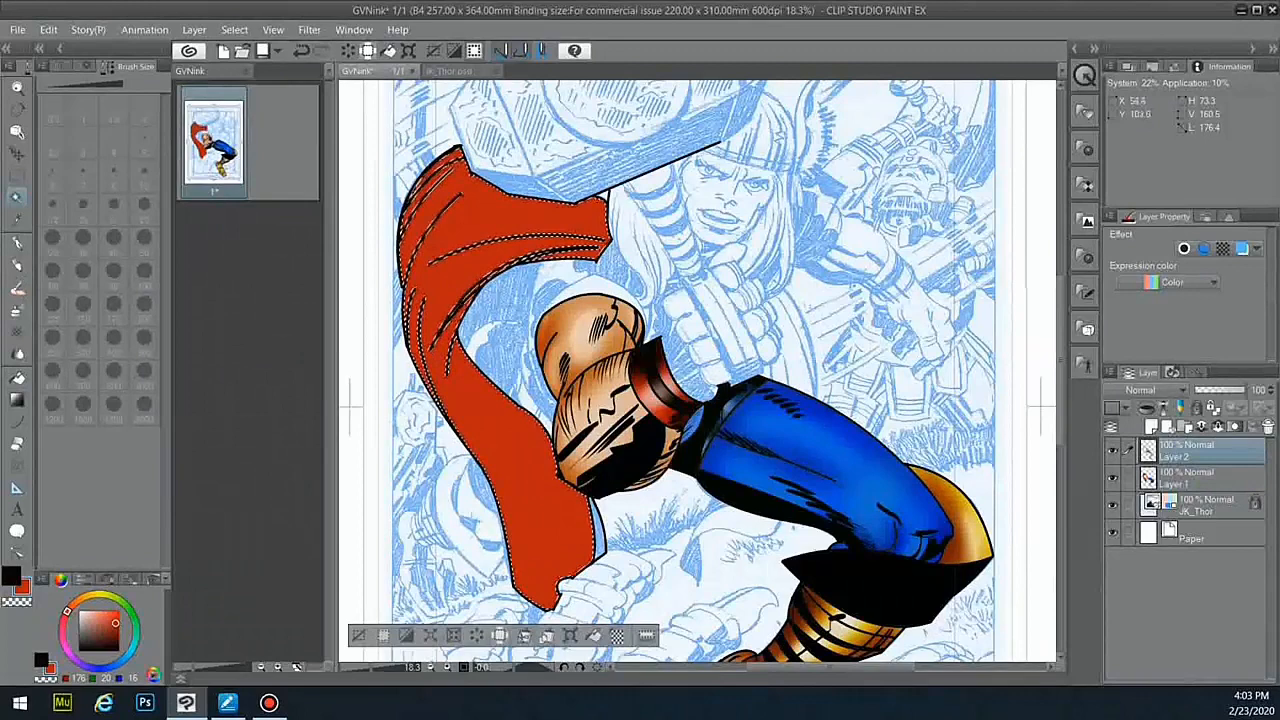
click(1180, 478)
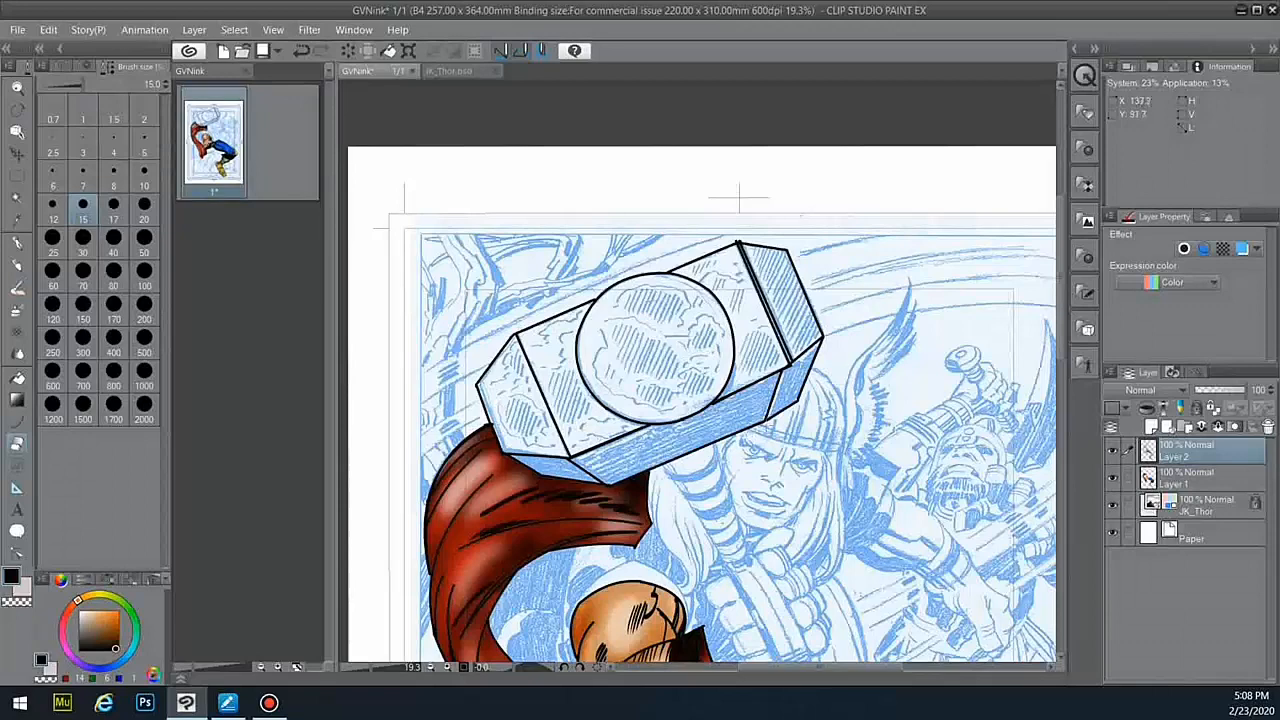
- Select the hammer head, fill it grey and spray shadow onto it
click(640, 350)
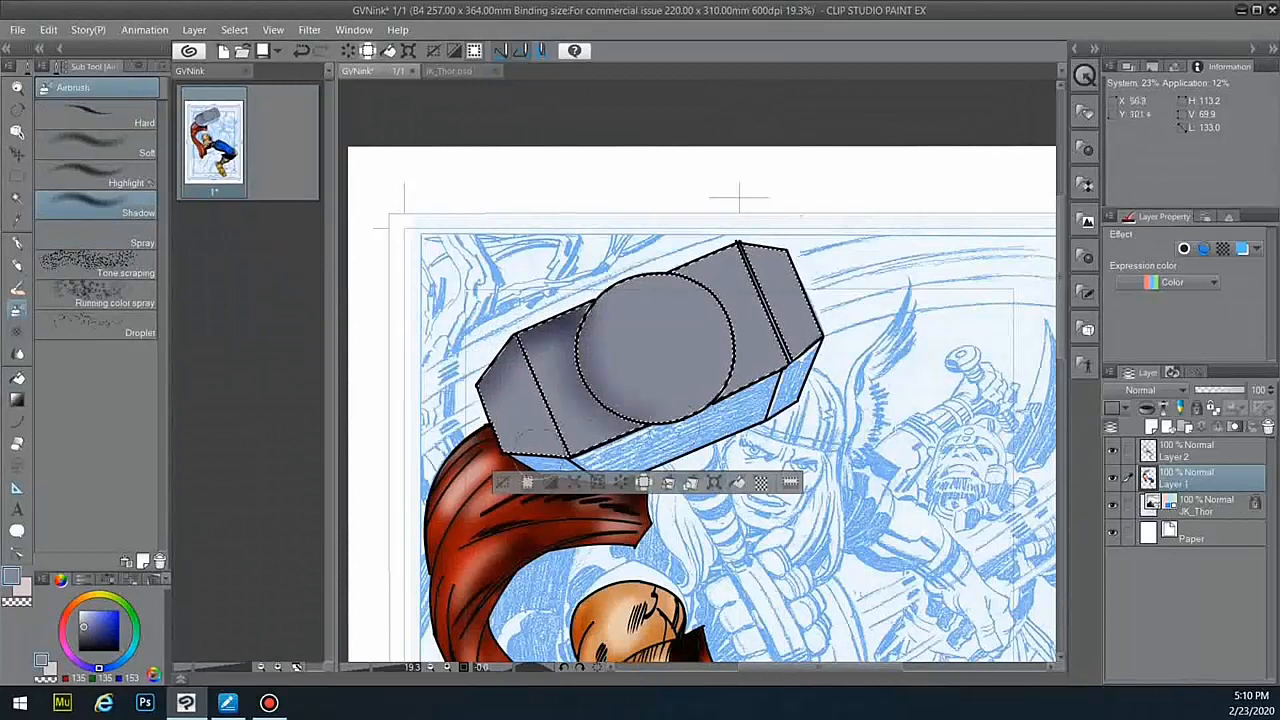
drag(600, 350, 700, 400)
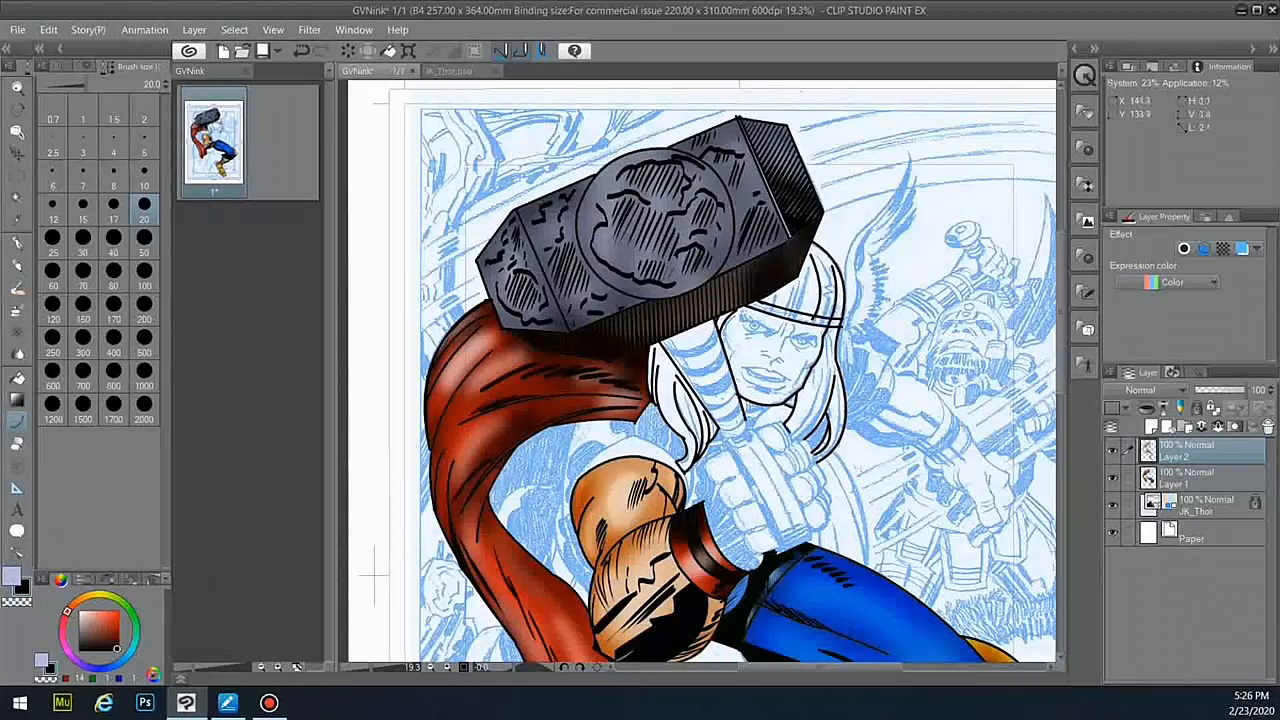
- Draw a hatching stroke across the hammer head on the ink layer
drag(820, 380, 810, 460)
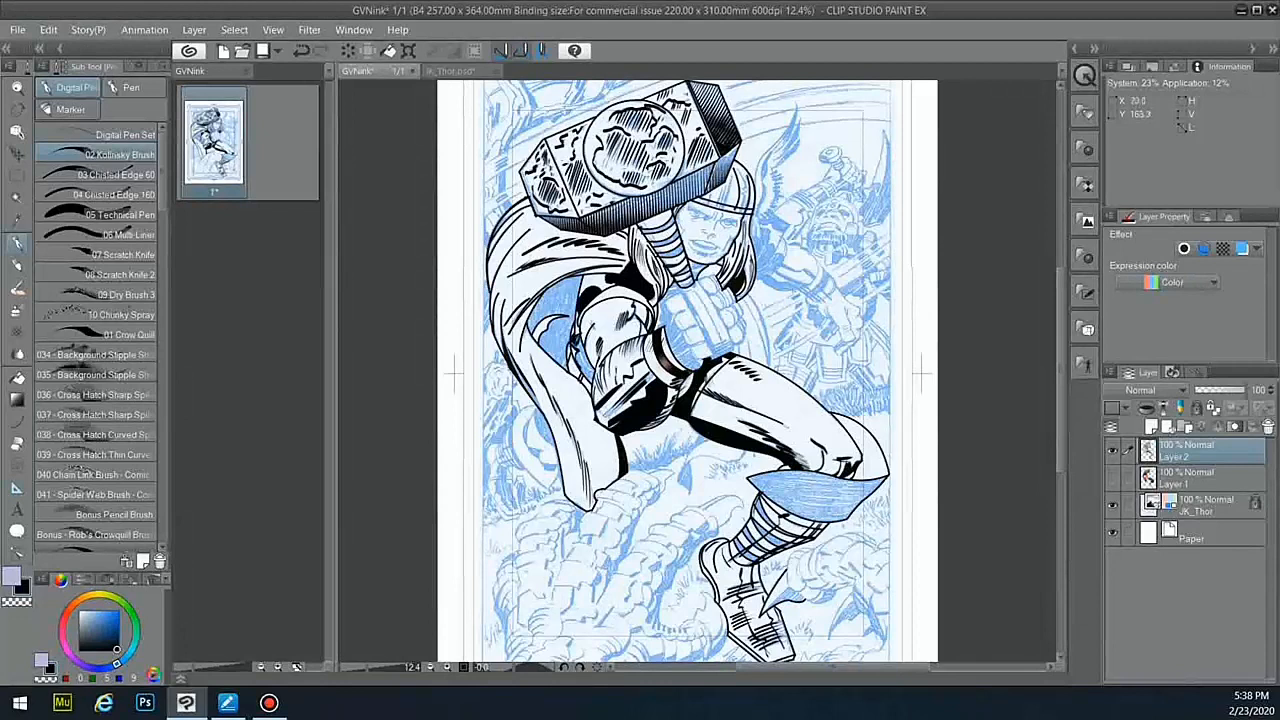
- Ink the figure's linework near the helmet with the Digital Pen on Layer 2
click(584, 360)
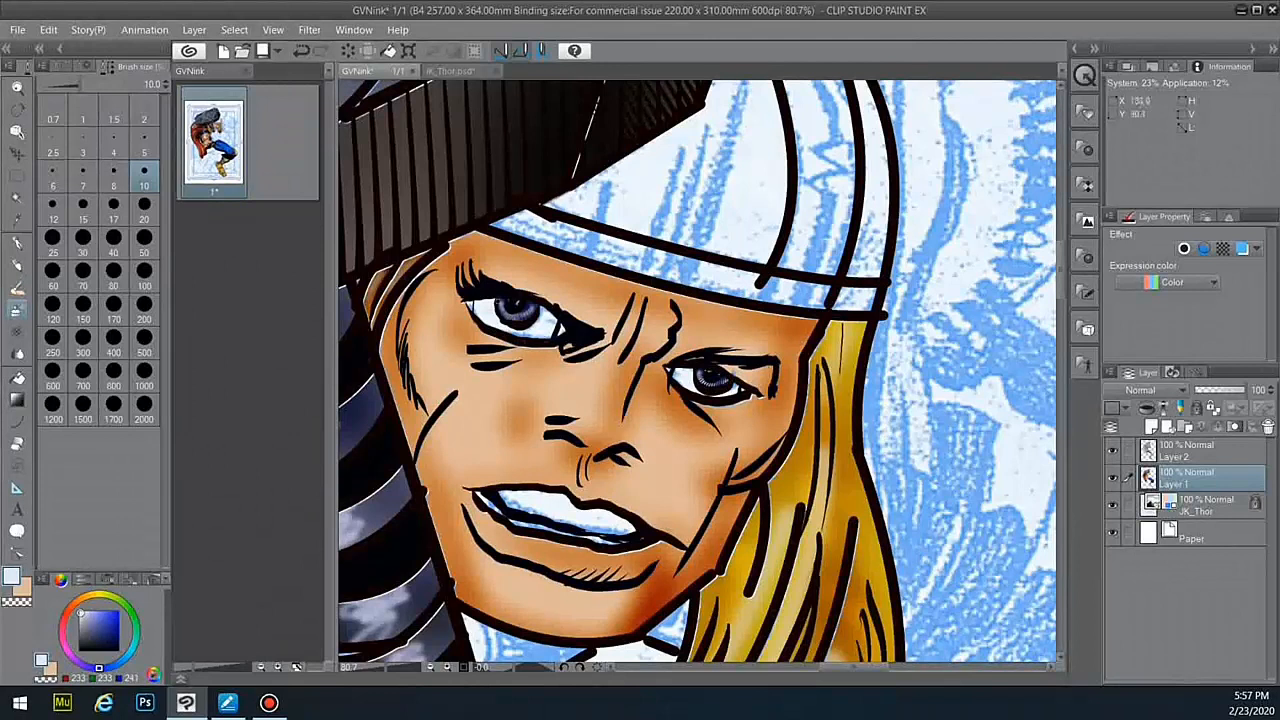
- Make Layer 2 the active painting layer in the Layer palette
click(1184, 450)
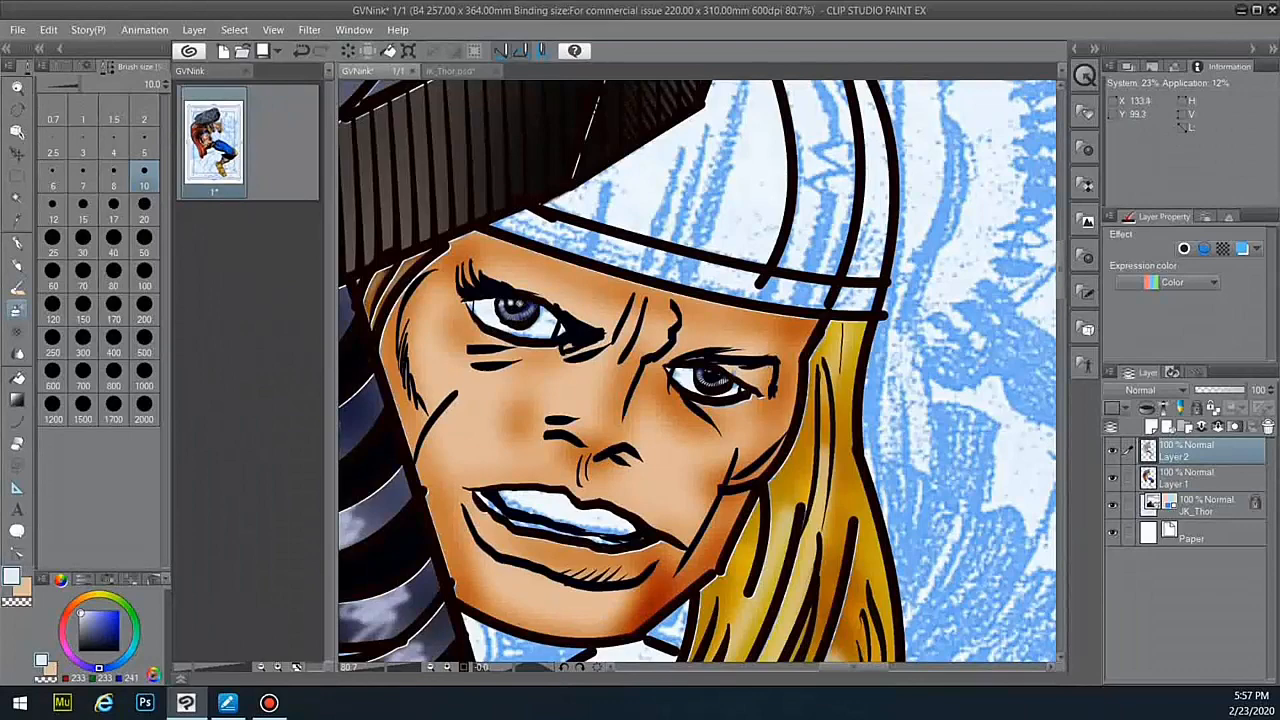